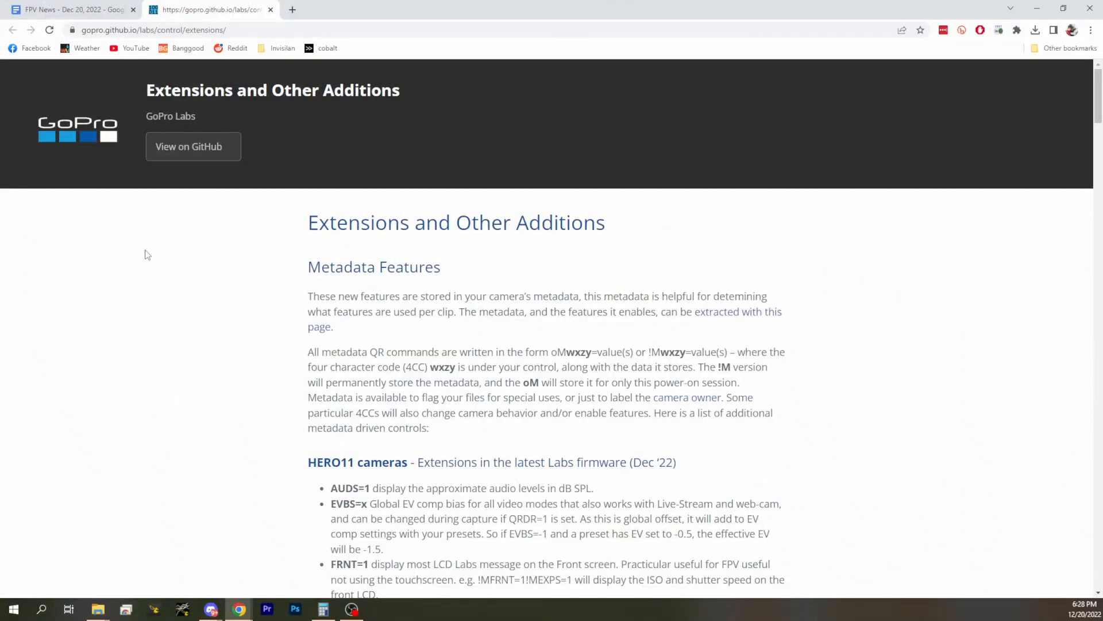
Step: Scroll the Extensions page down to the HERO11 and Mini cameras list with the shooting-guide example image
scroll(down, 3)
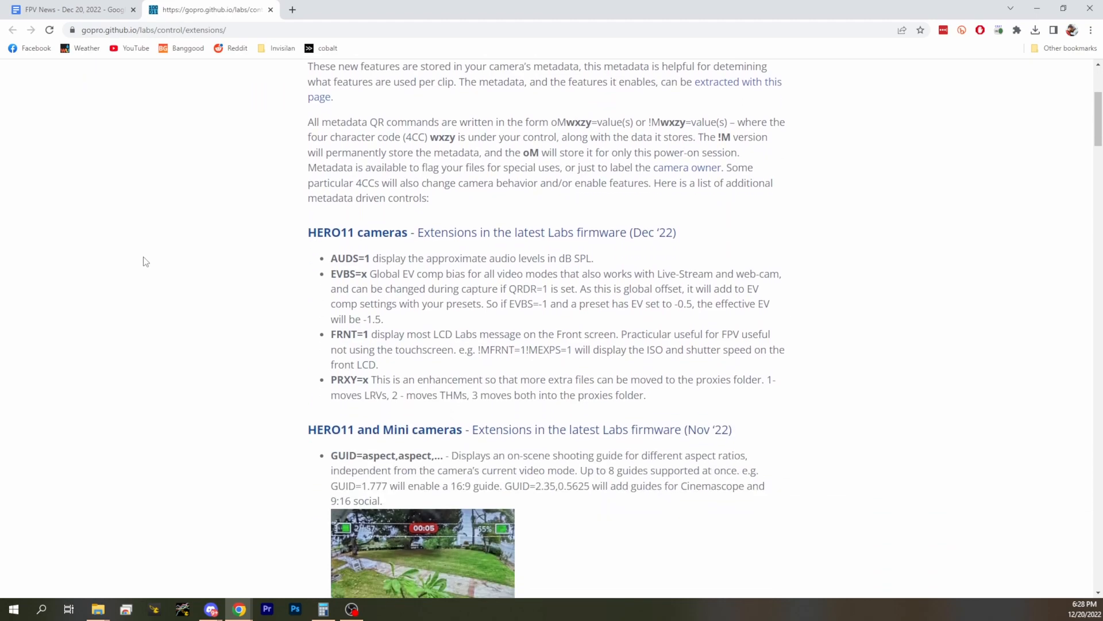
scroll(down, 3)
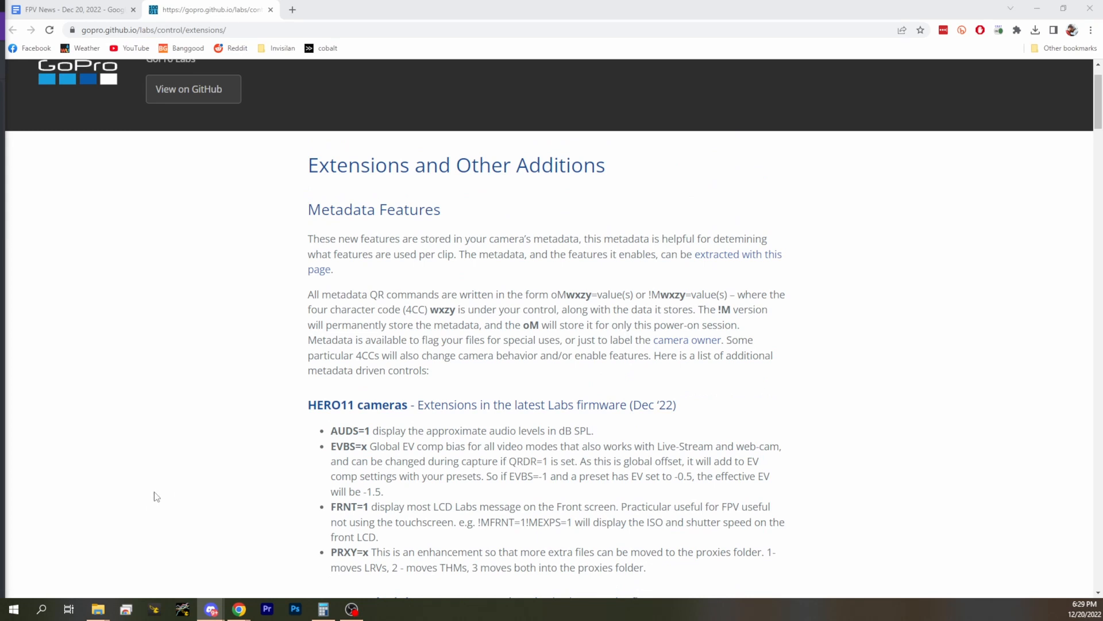
scroll(down, 3)
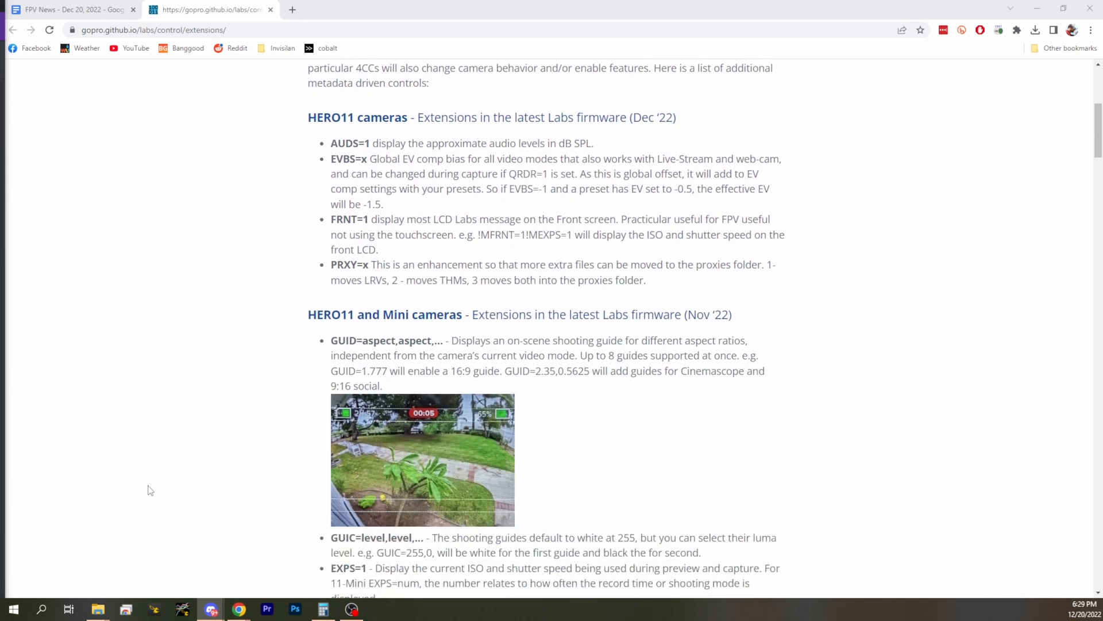
mouse_move(176, 467)
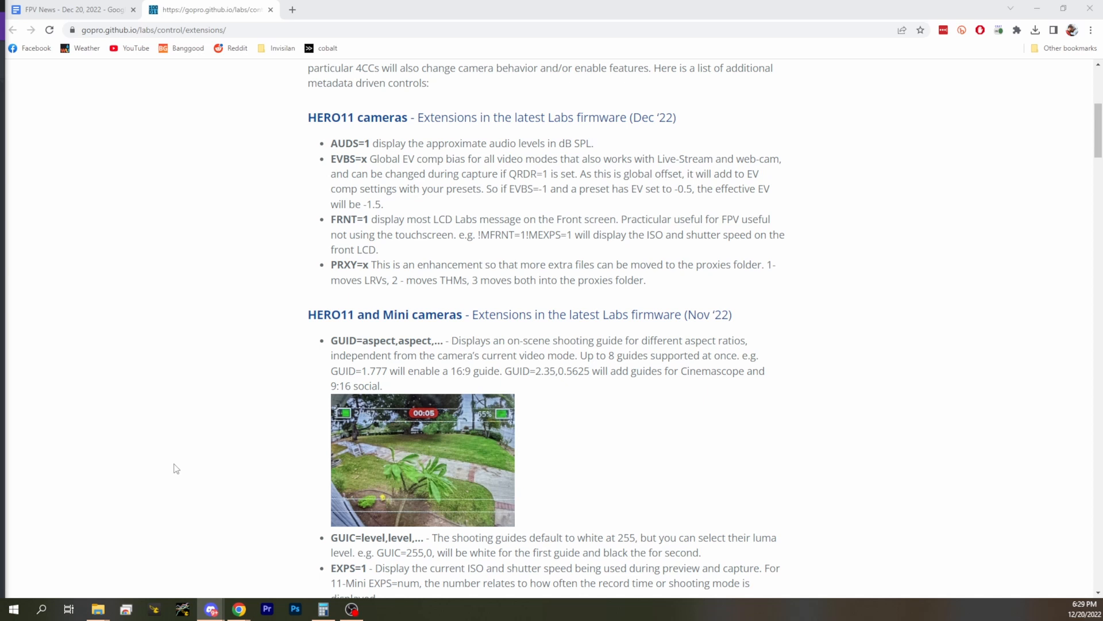
mouse_move(275, 362)
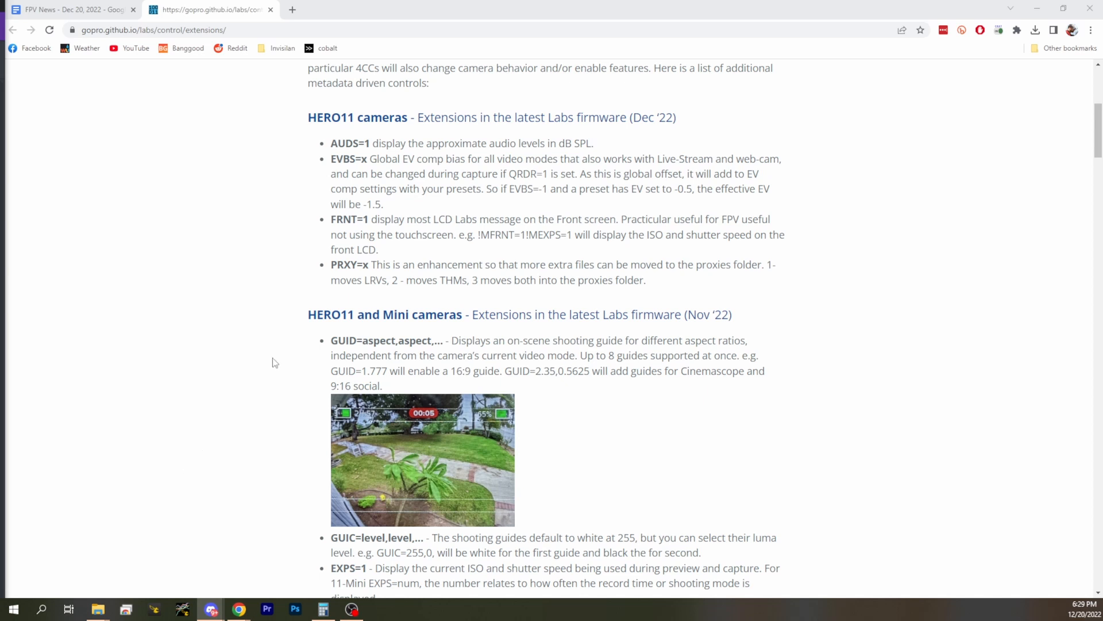
mouse_move(75, 353)
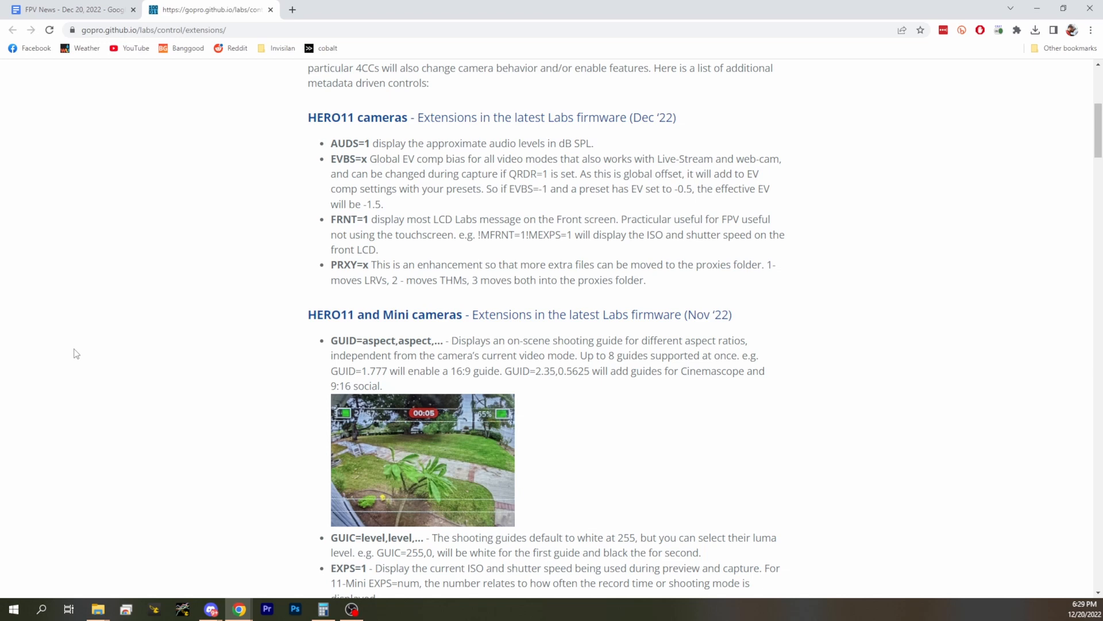
scroll(up, 3)
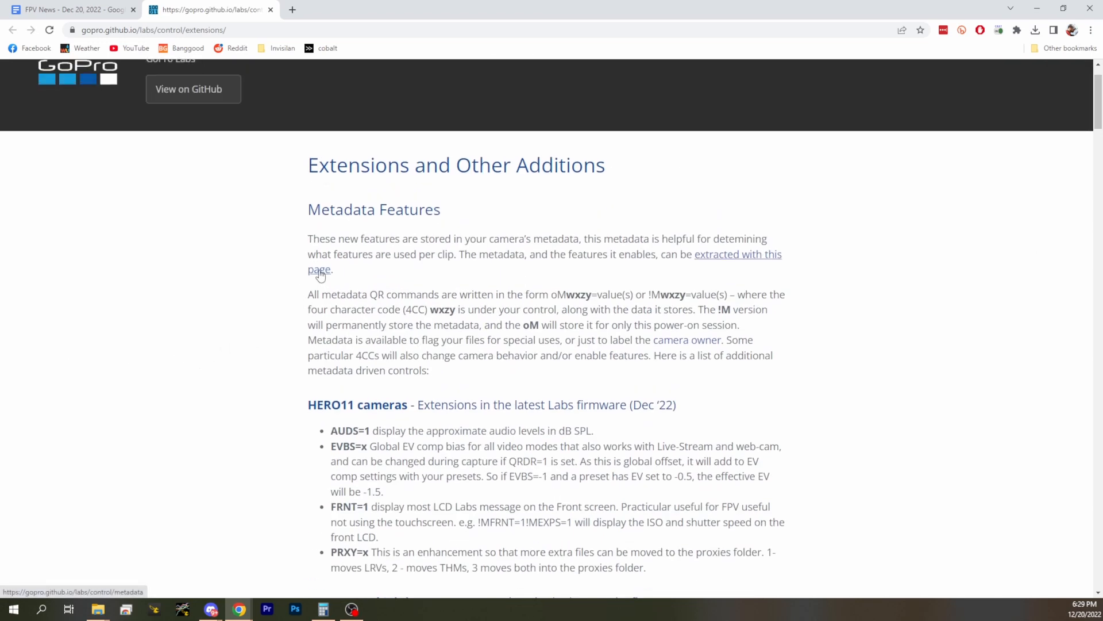
scroll(down, 3)
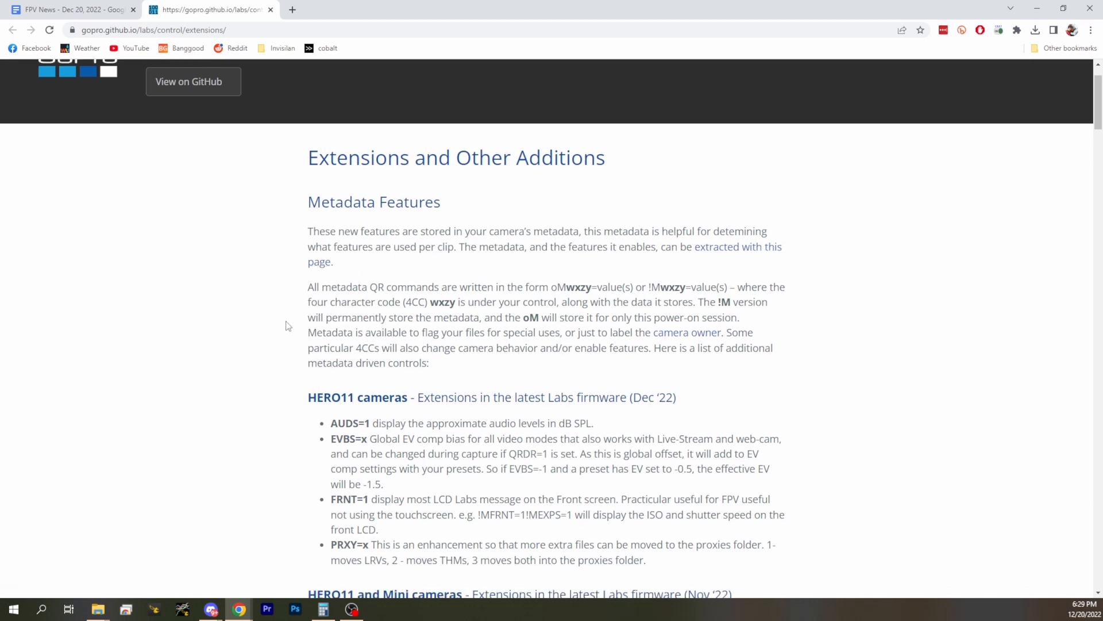
scroll(down, 3)
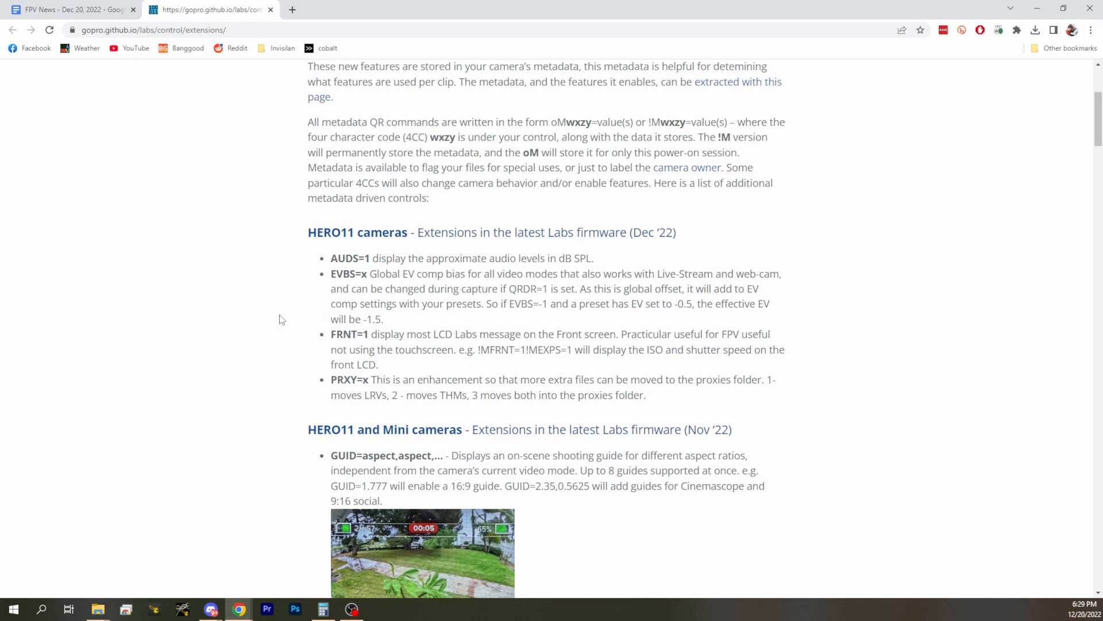
scroll(down, 3)
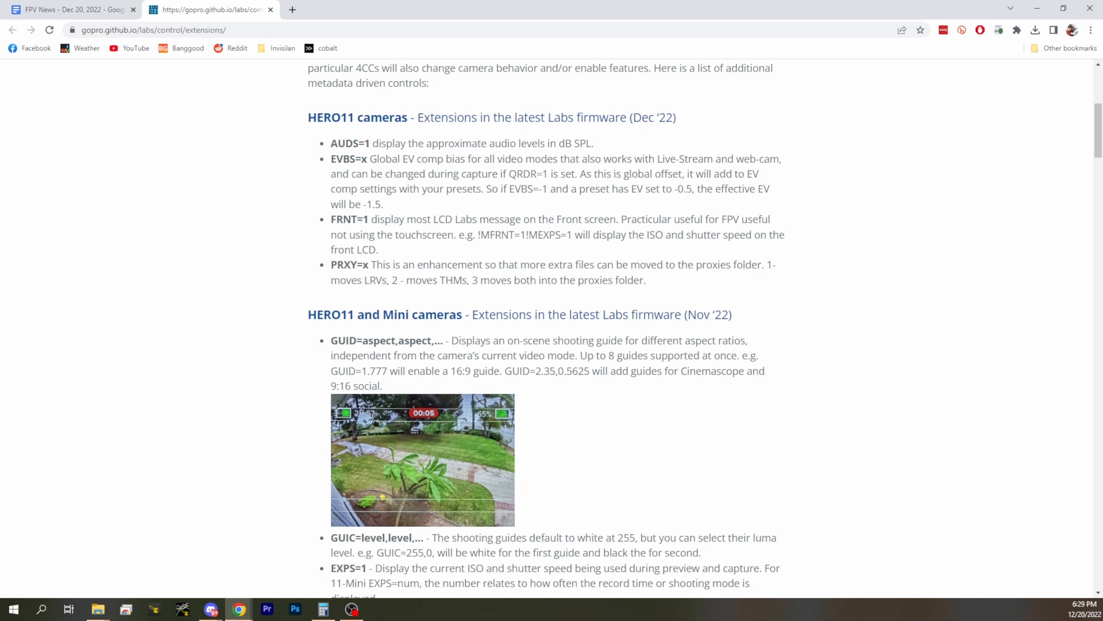
mouse_move(114, 258)
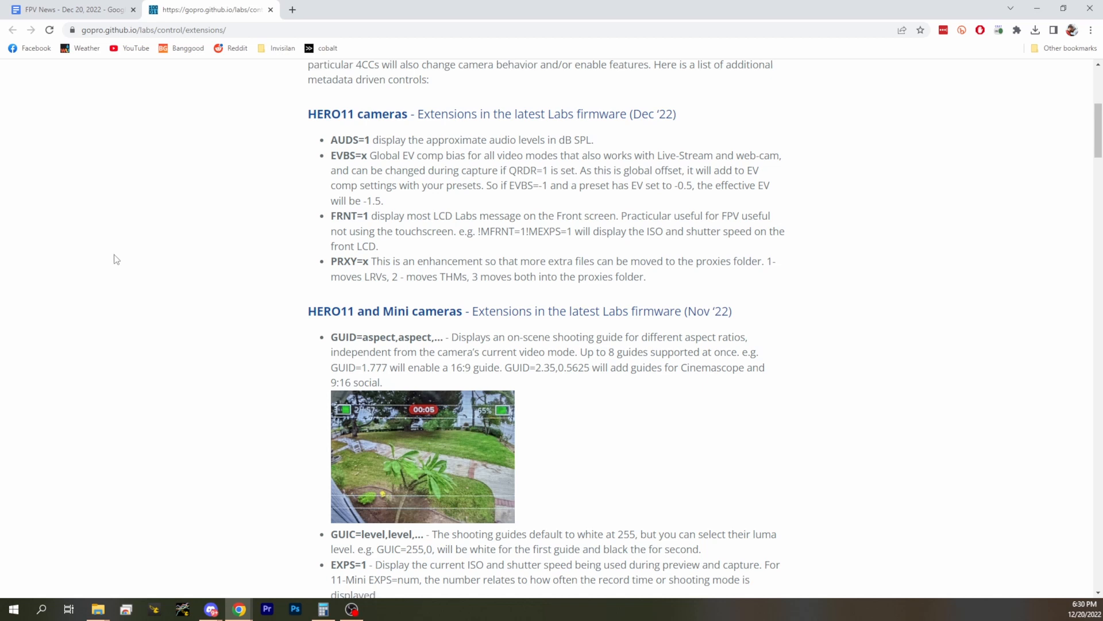
Step: Scroll further down to the HERO10/11-only Advanced features covering IWFR, PRXY and TUSB
scroll(down, 3)
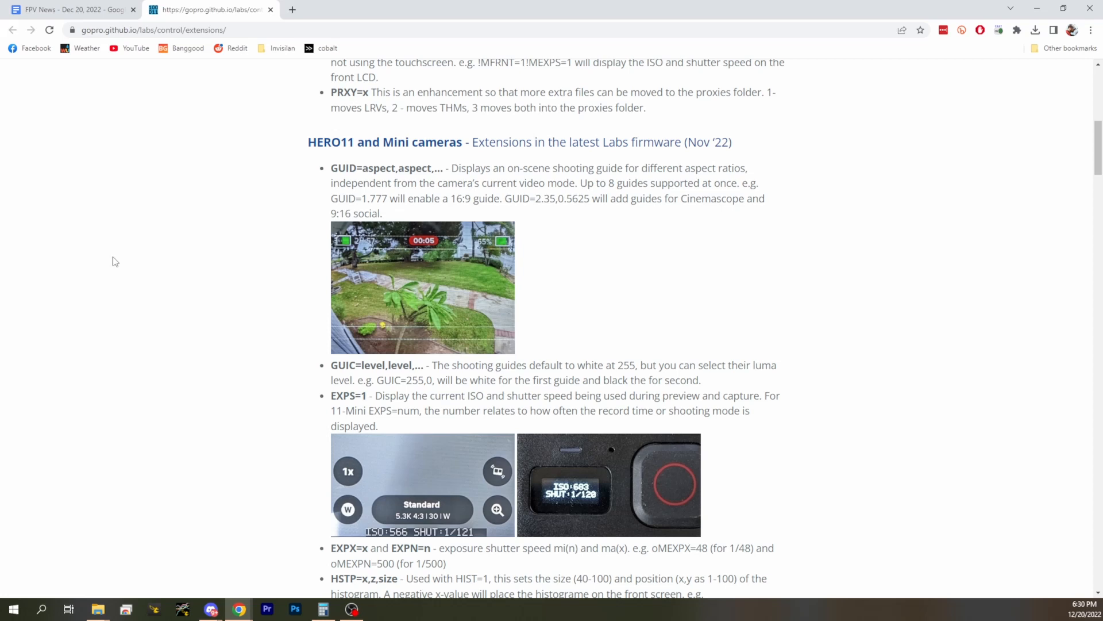
scroll(down, 3)
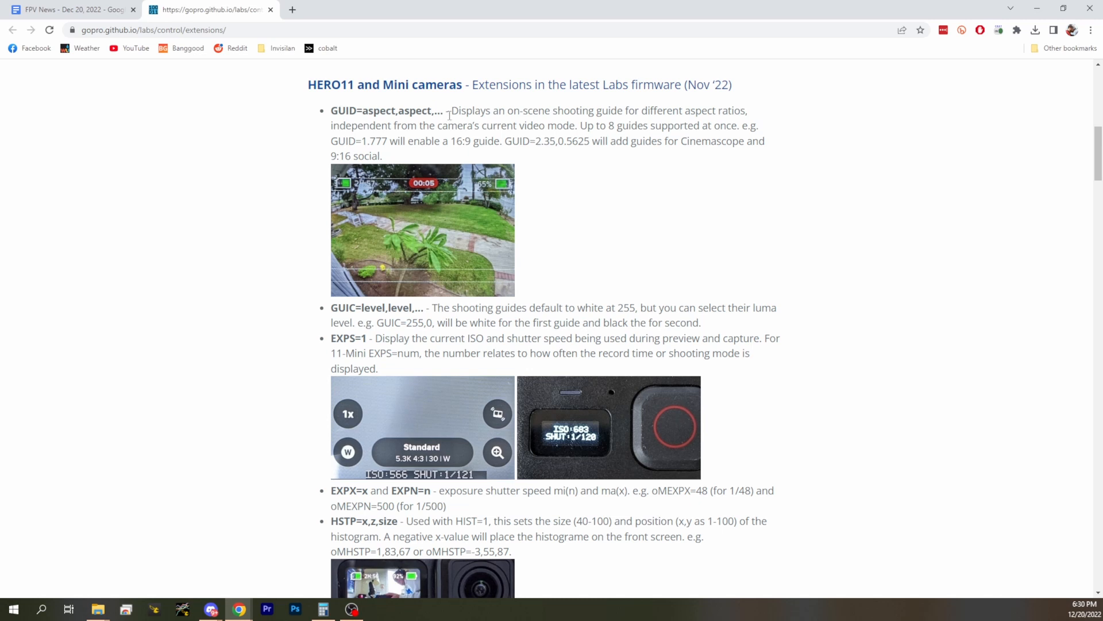
scroll(down, 3)
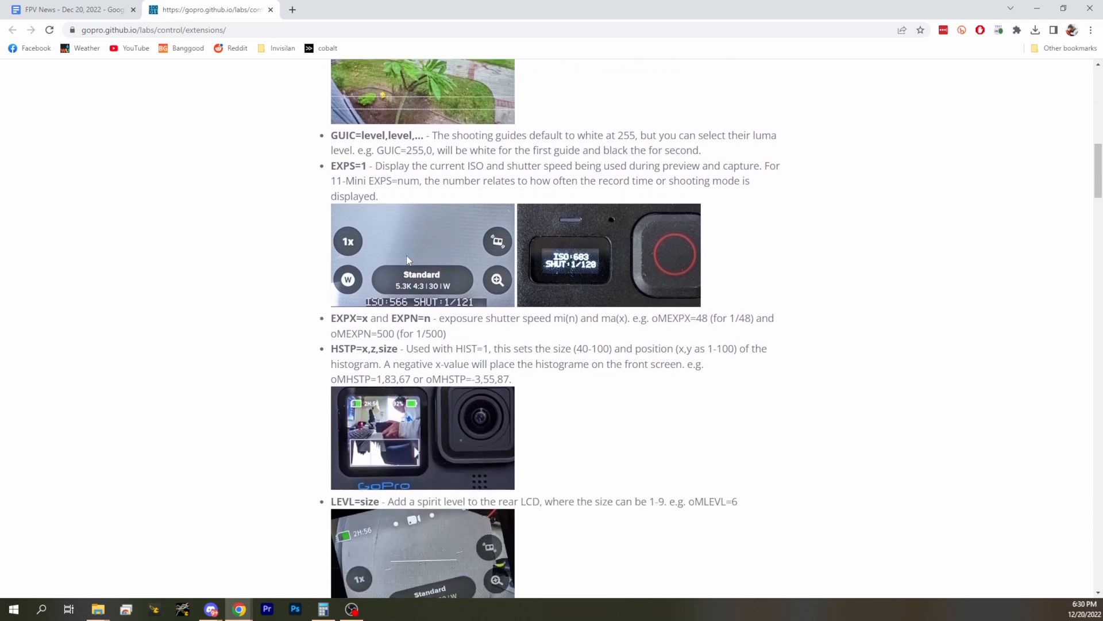
scroll(down, 3)
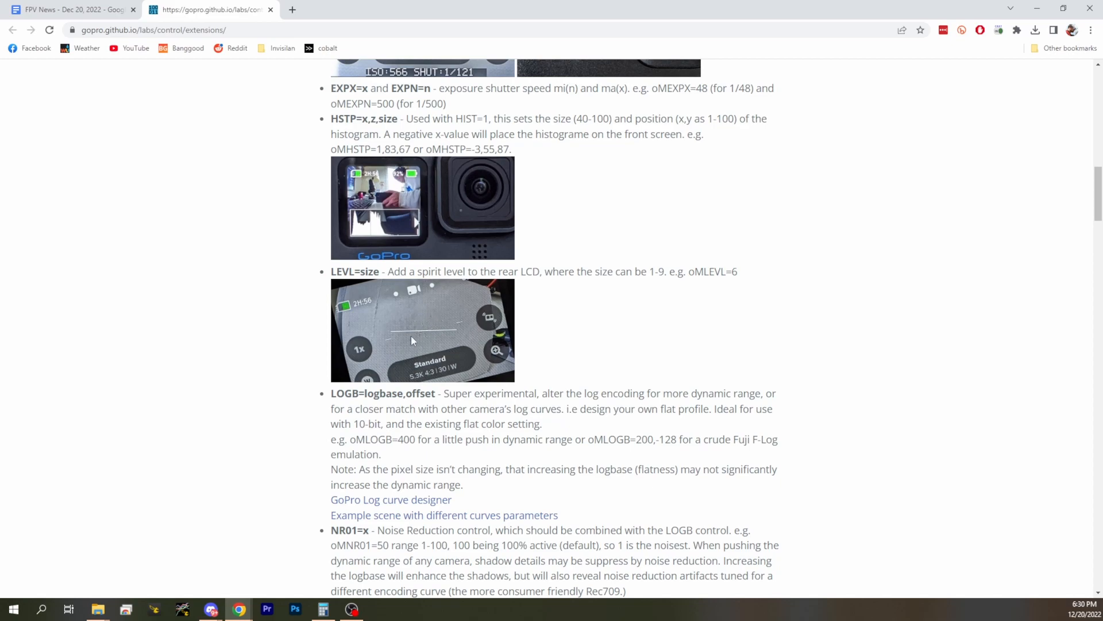
scroll(down, 3)
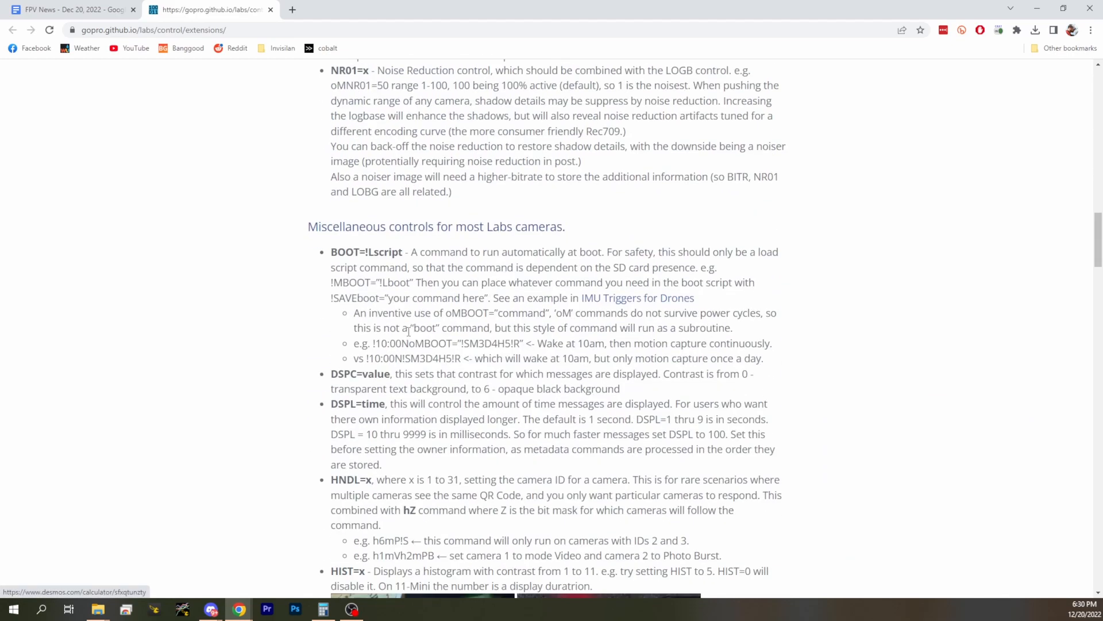
scroll(down, 3)
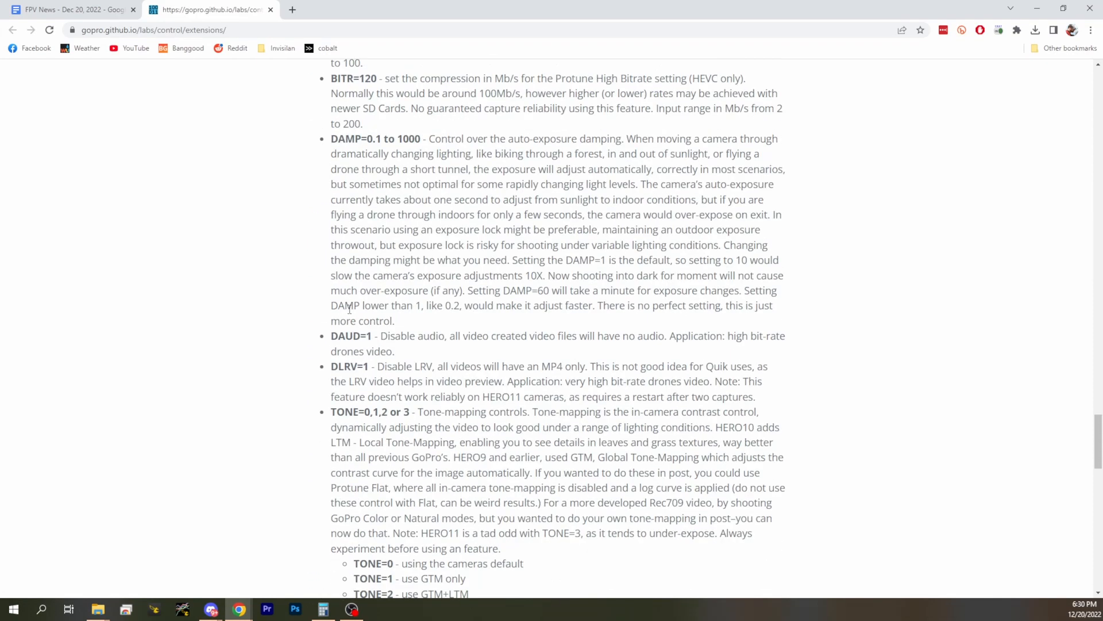
scroll(down, 3)
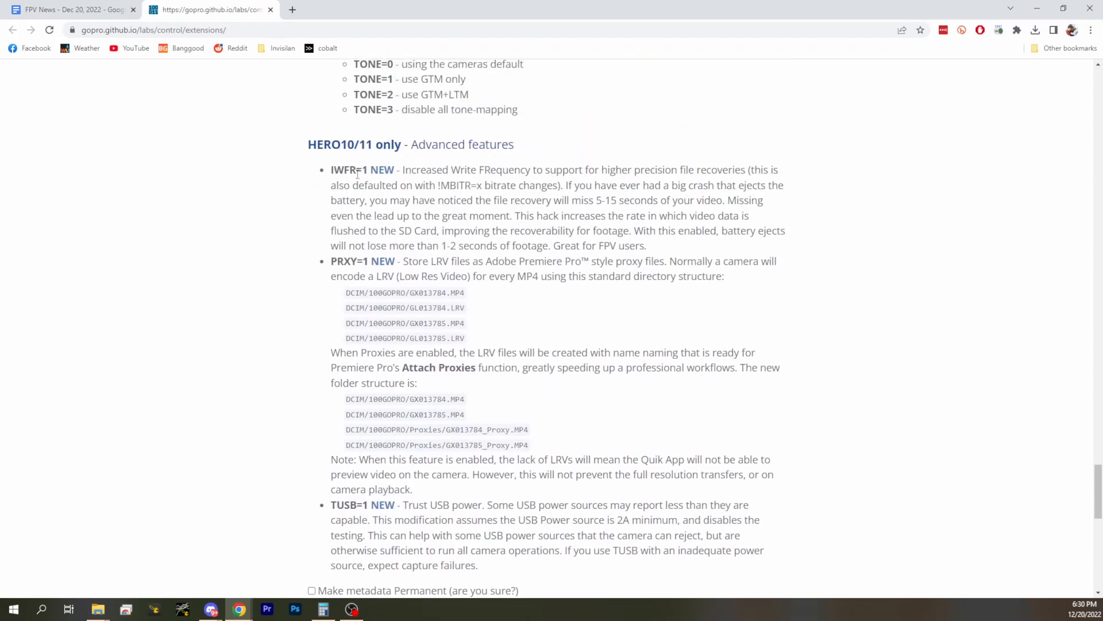
scroll(down, 3)
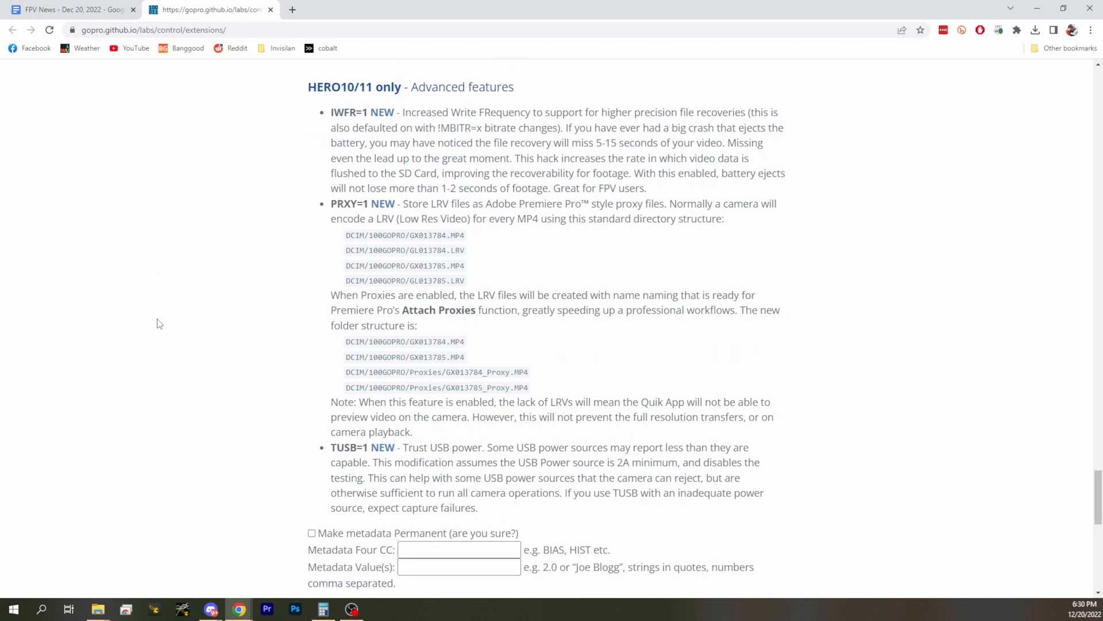
mouse_move(77, 413)
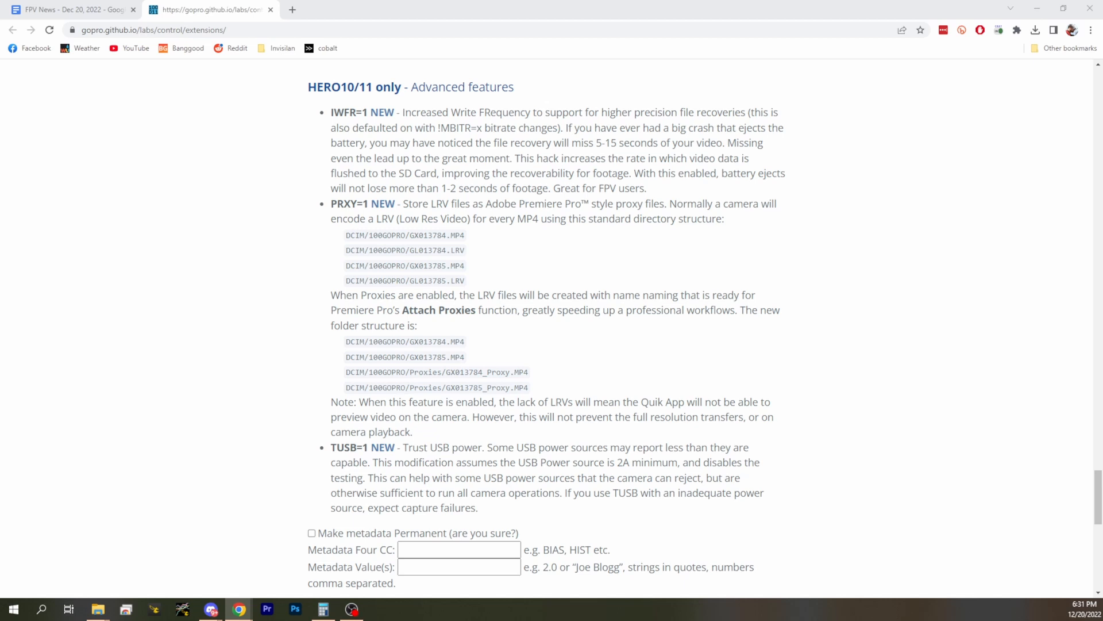
mouse_move(280, 283)
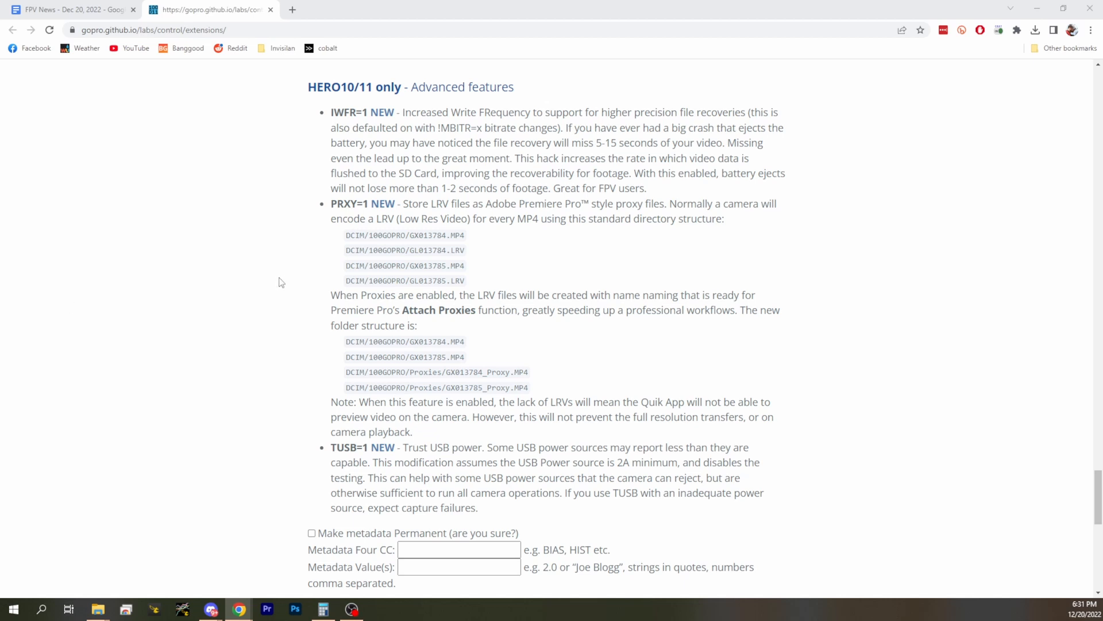
mouse_move(282, 275)
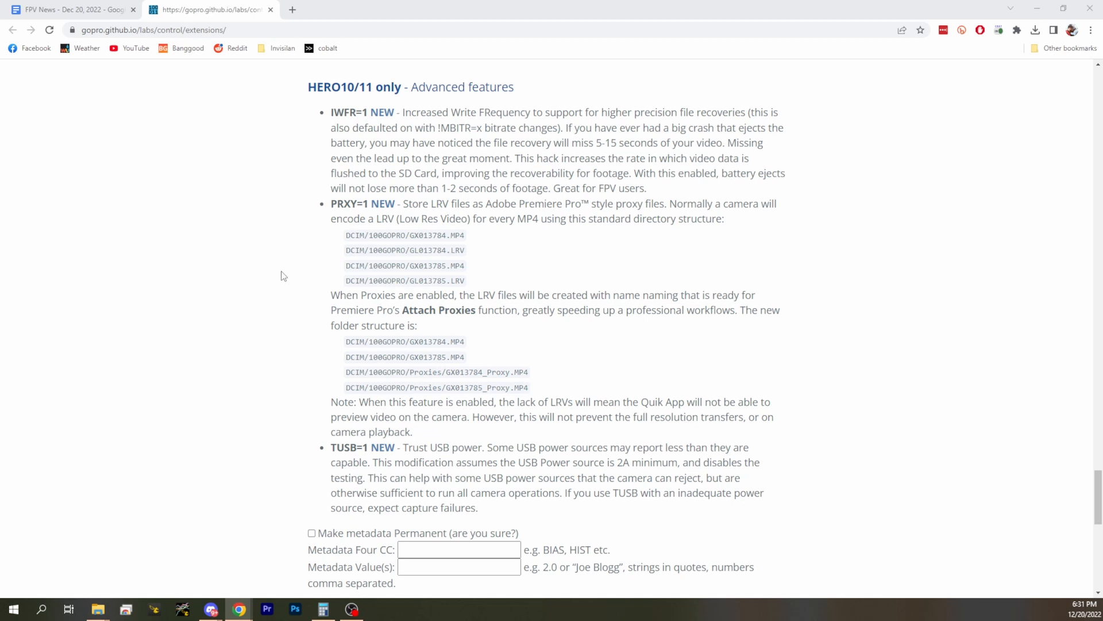
mouse_move(302, 311)
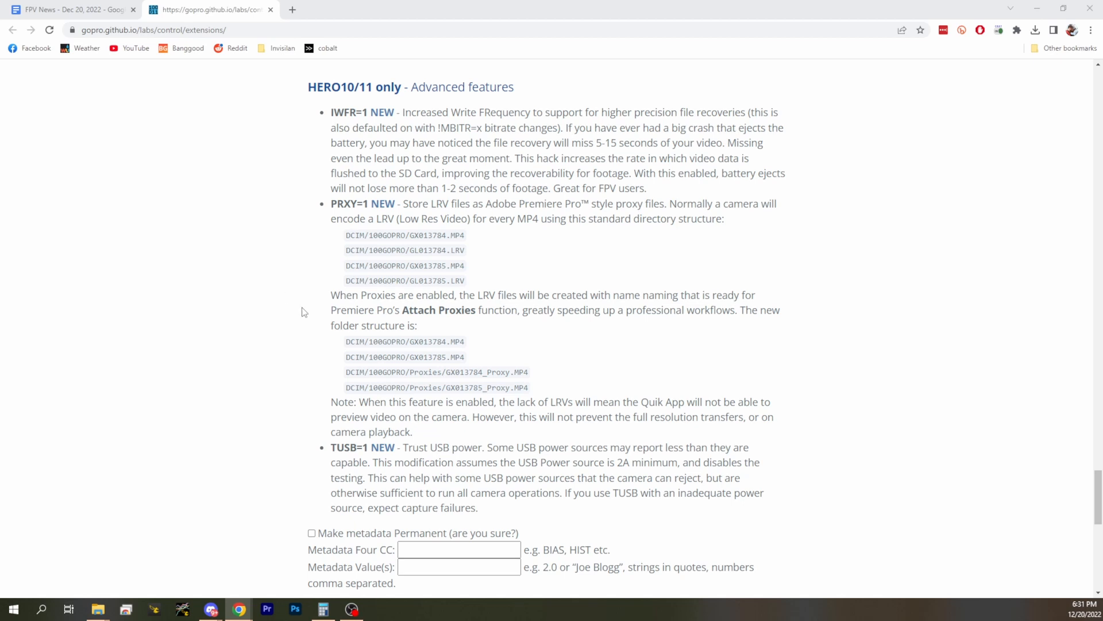
mouse_move(292, 325)
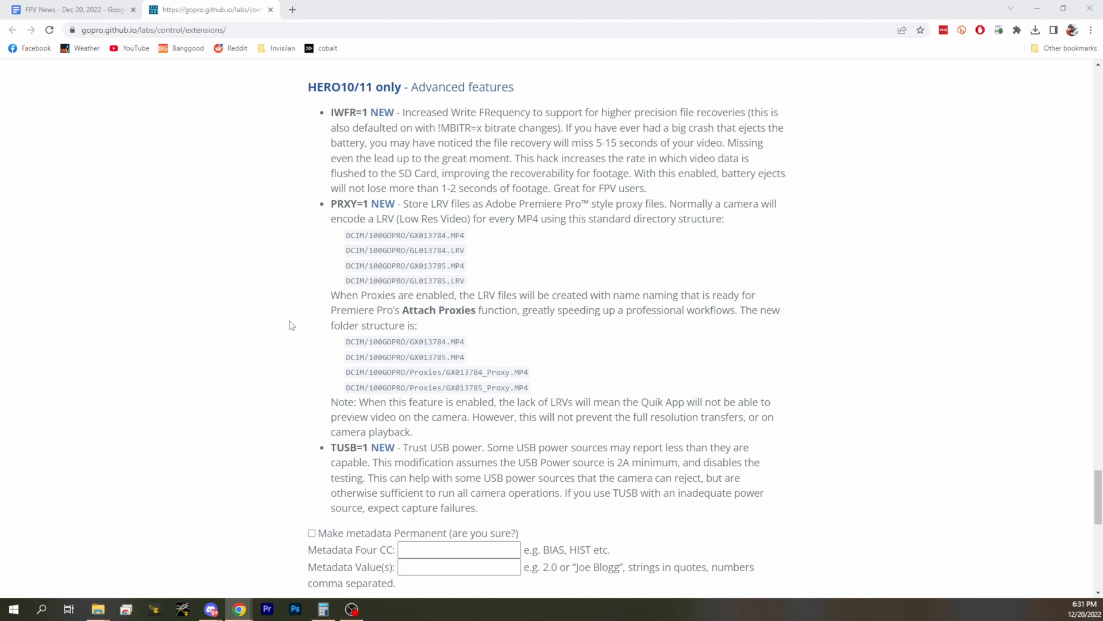
mouse_move(293, 325)
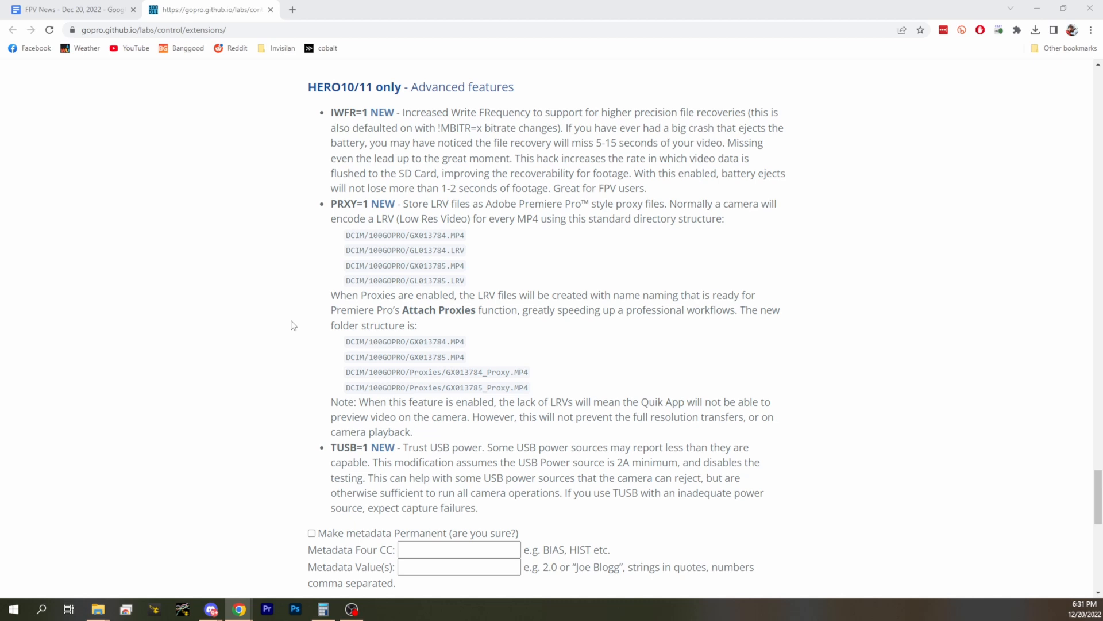
scroll(down, 3)
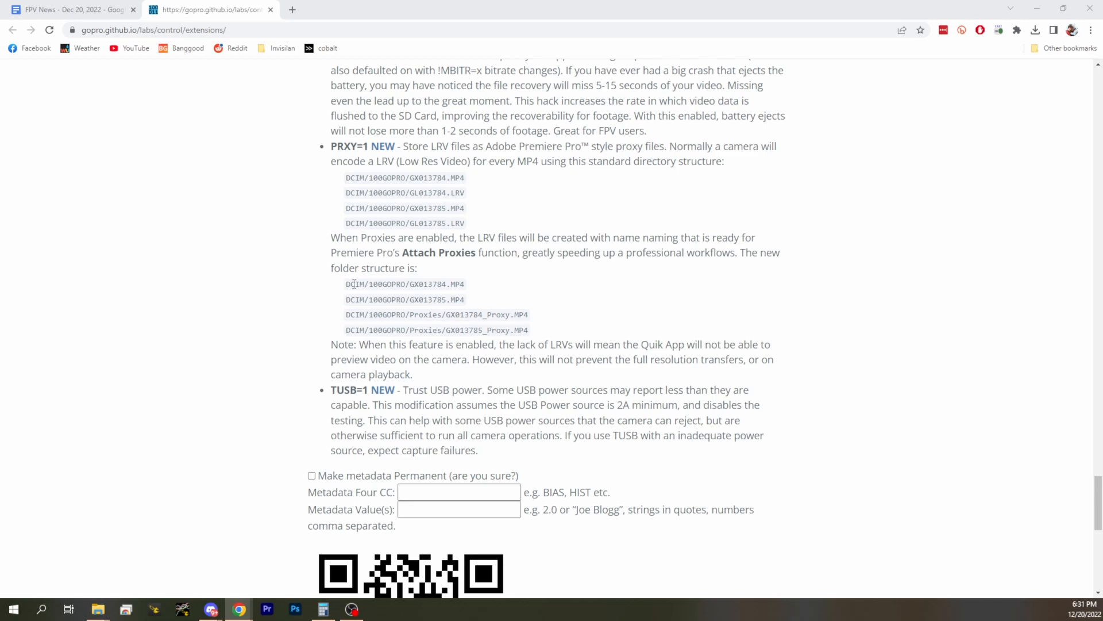
mouse_move(238, 391)
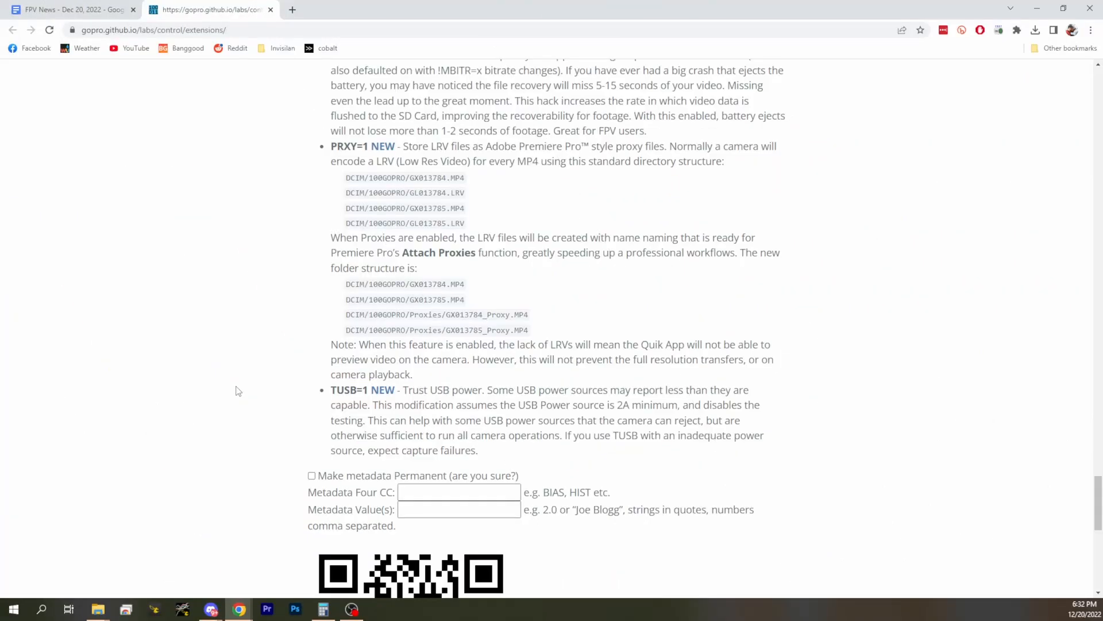
mouse_move(196, 396)
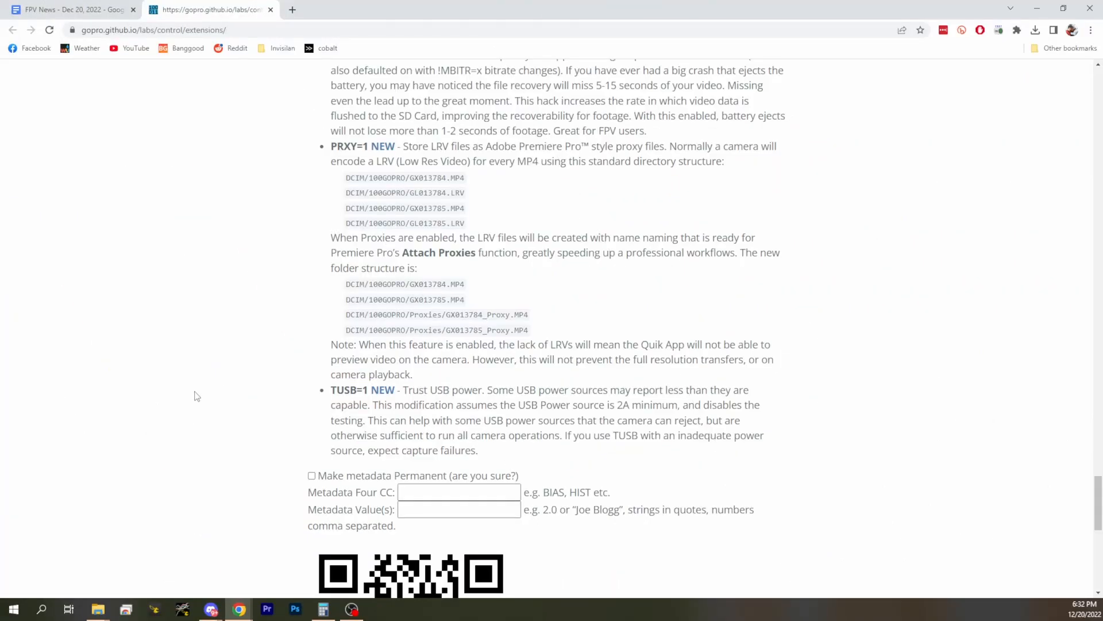
scroll(down, 3)
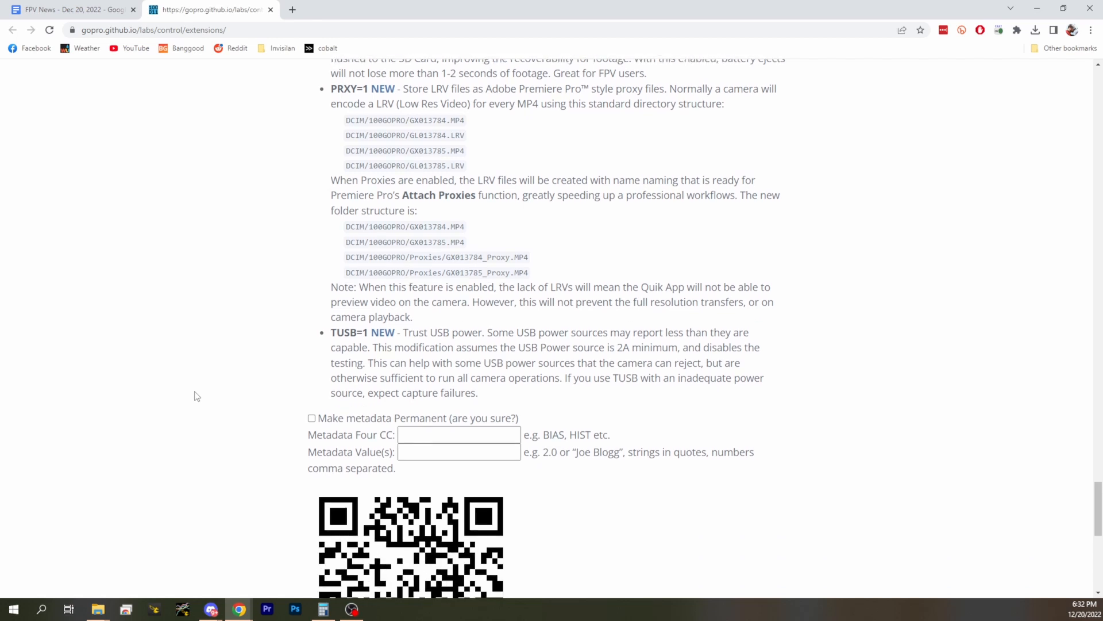
scroll(down, 3)
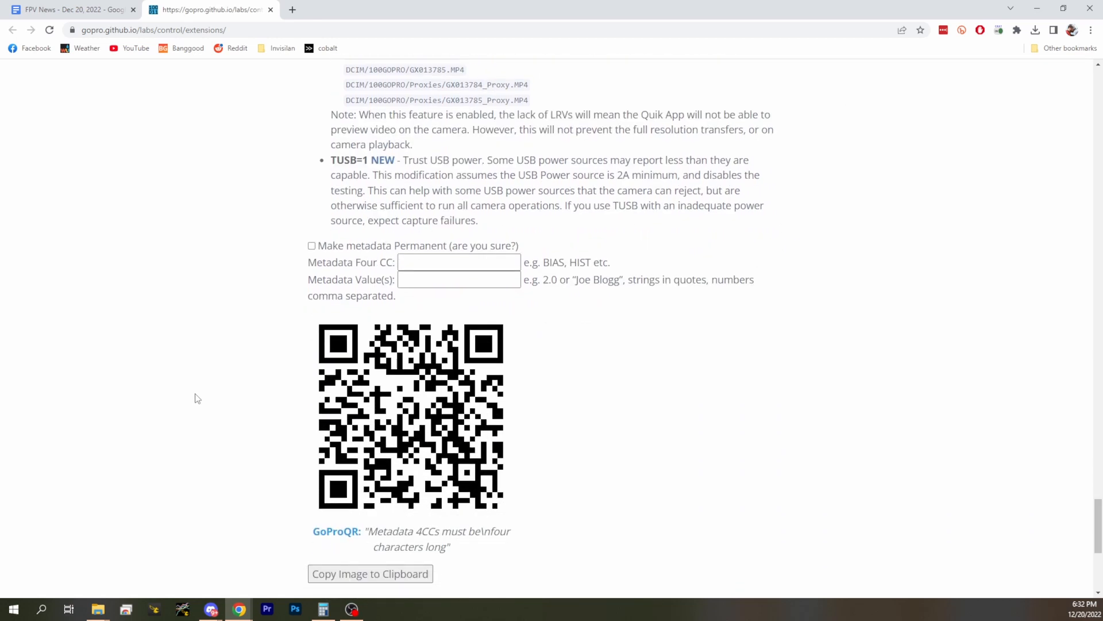
mouse_move(216, 459)
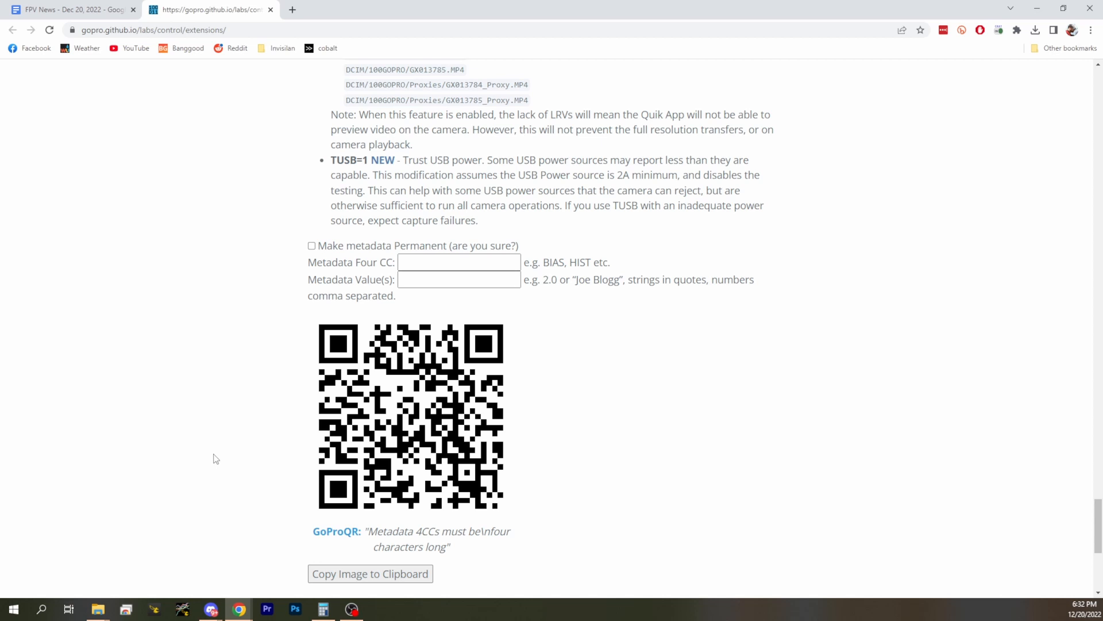
mouse_move(108, 479)
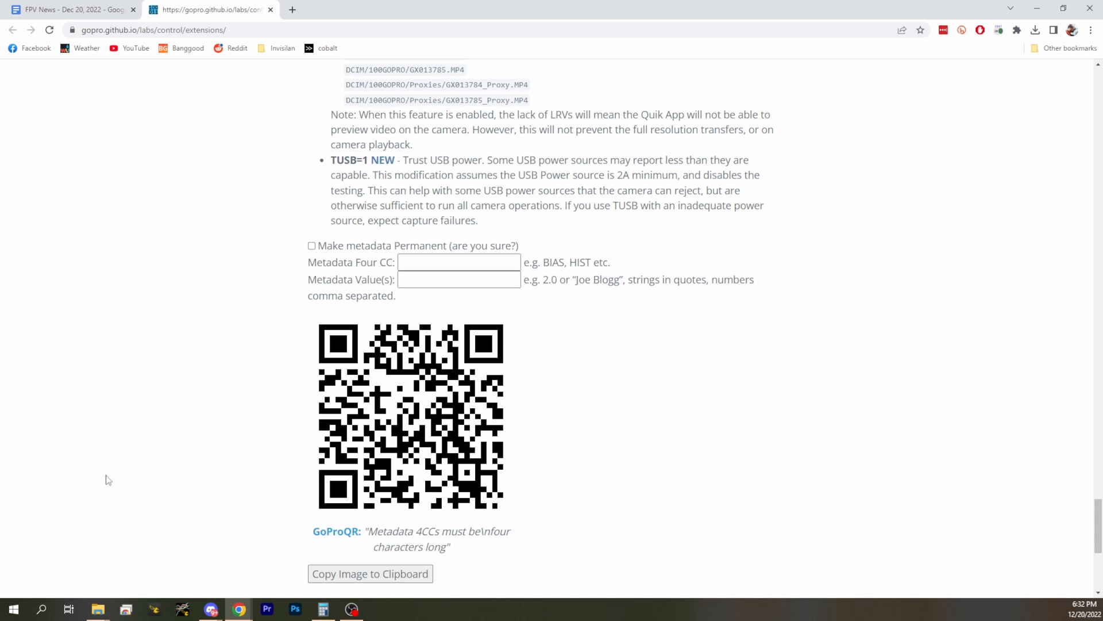
mouse_move(141, 464)
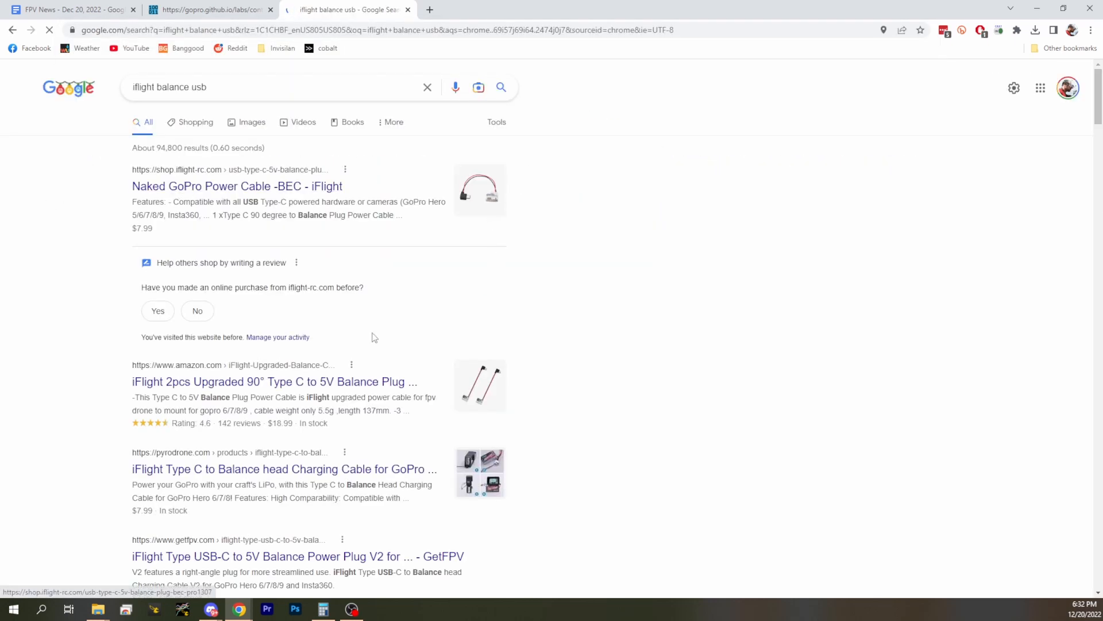
Step: Open the shop.iflight-rc.com result for the Naked GoPro Power Cable -BEC ($7.99, In Stock)
click(237, 186)
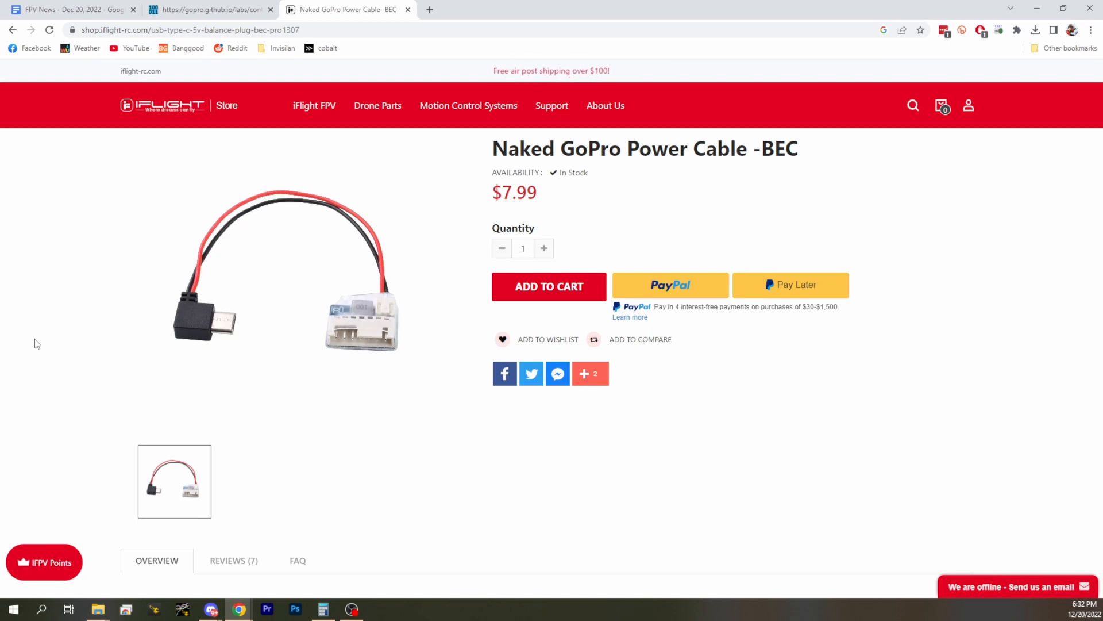
mouse_move(35, 340)
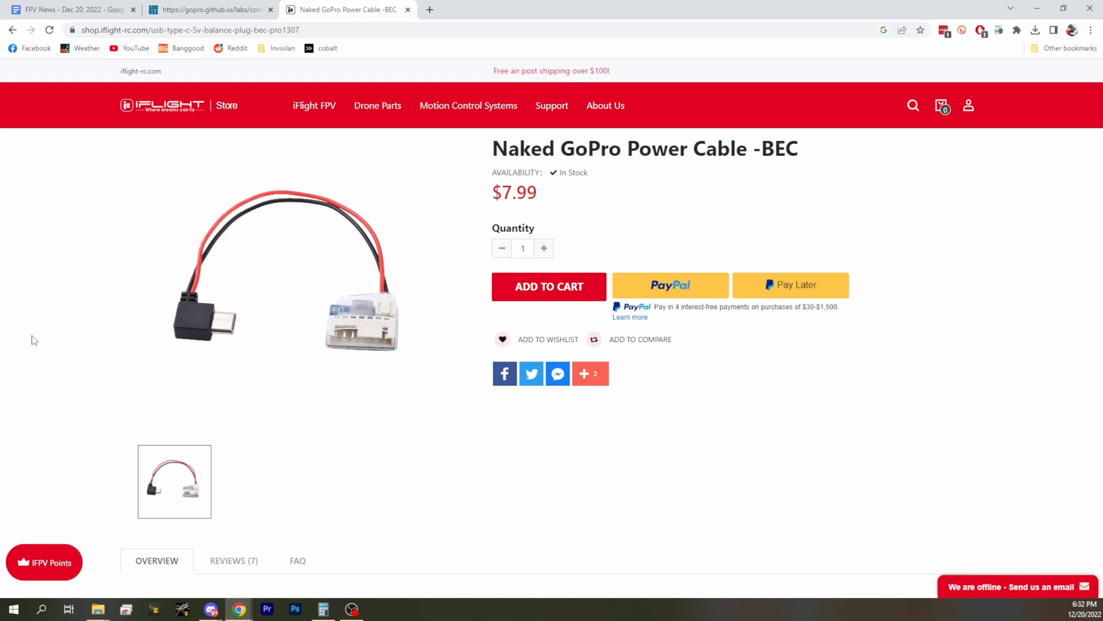
mouse_move(106, 303)
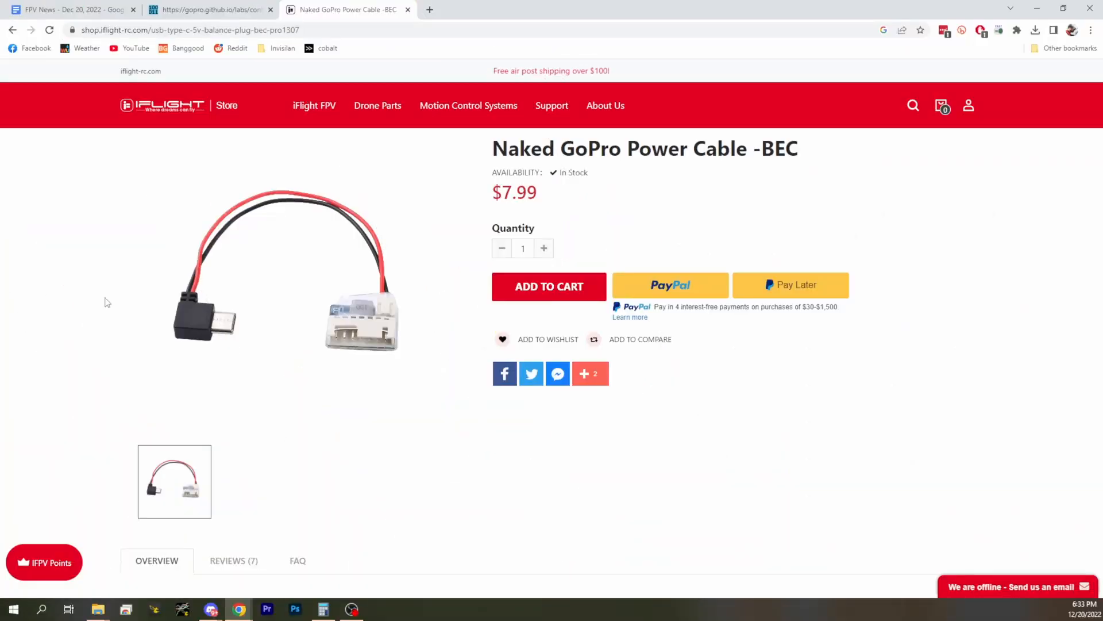